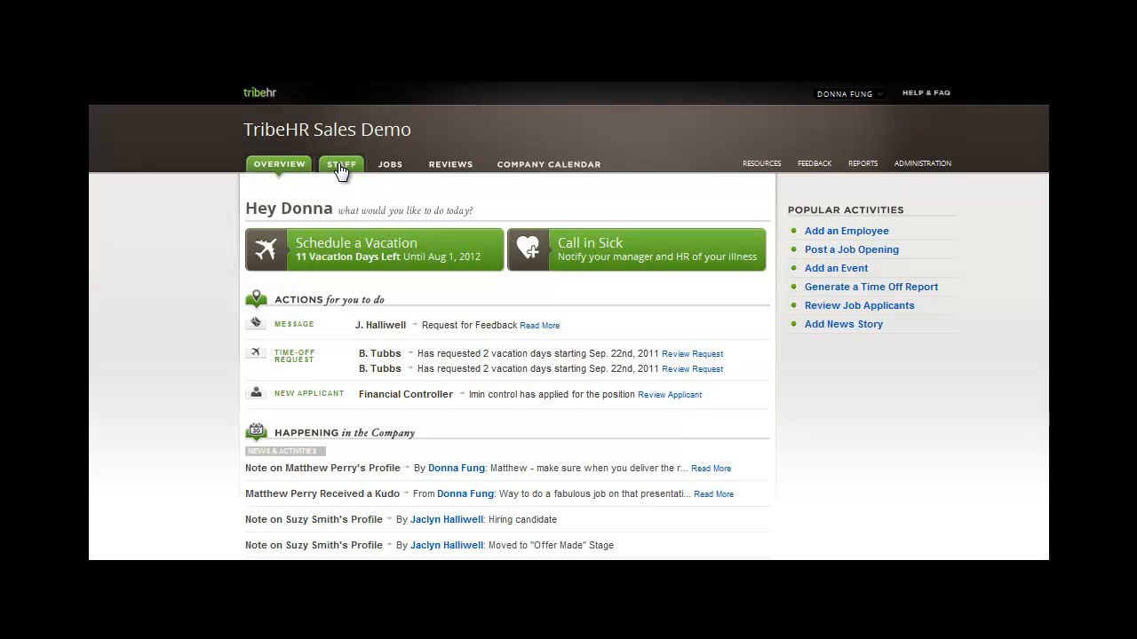
Step: Open Staff > Job Descriptions and scroll the Company Positions list grouped by department
click(341, 163)
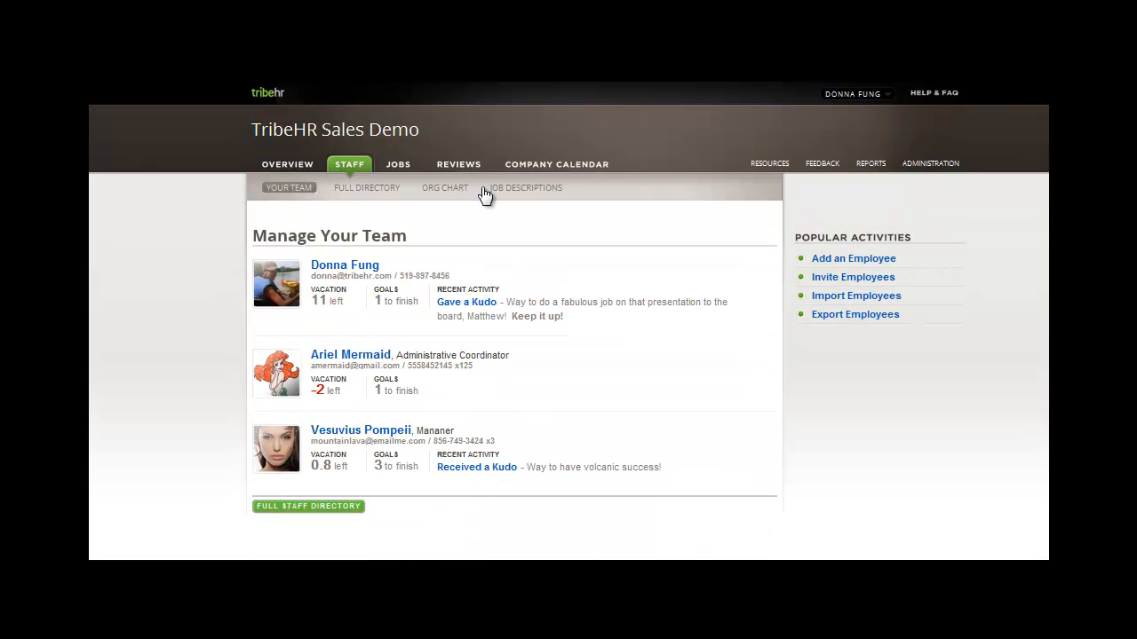
mouse_move(525, 187)
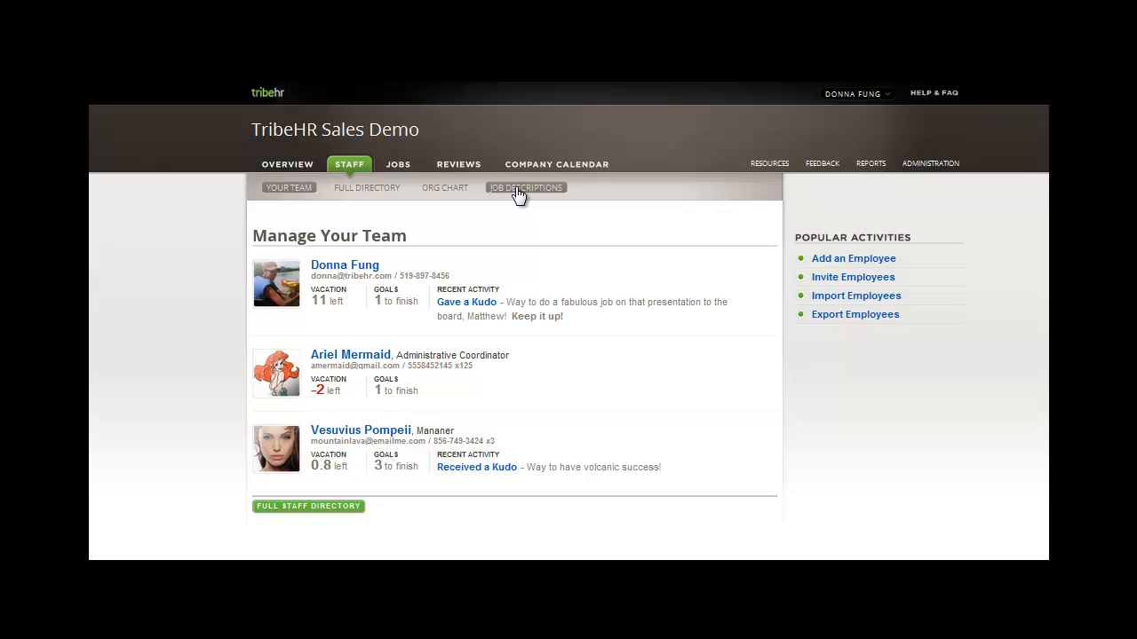
click(525, 187)
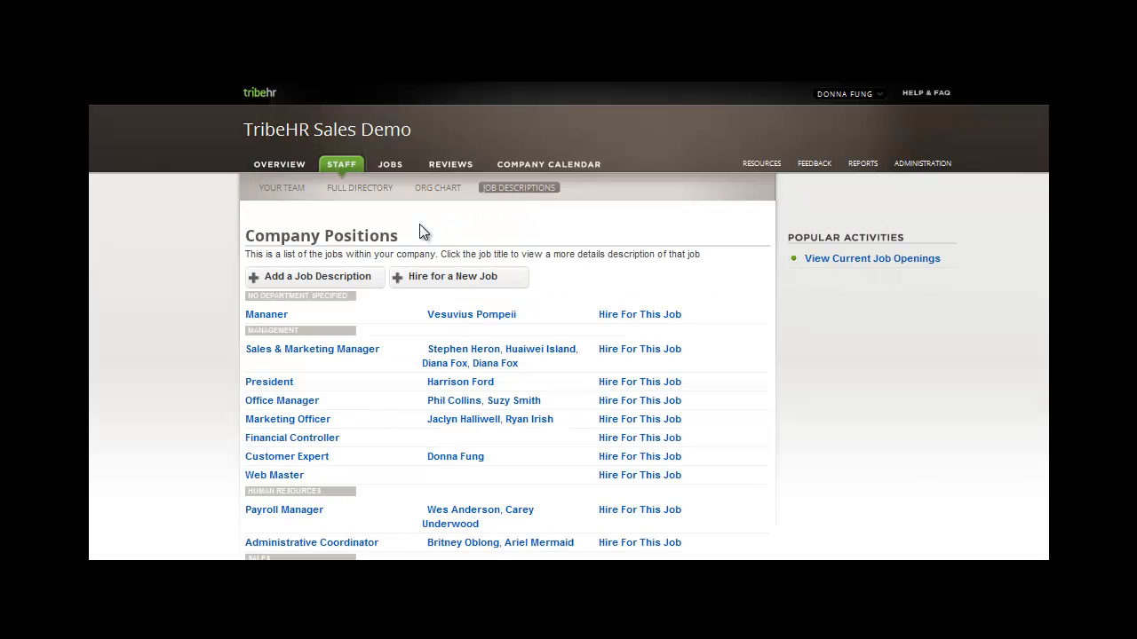
scroll(down, 3)
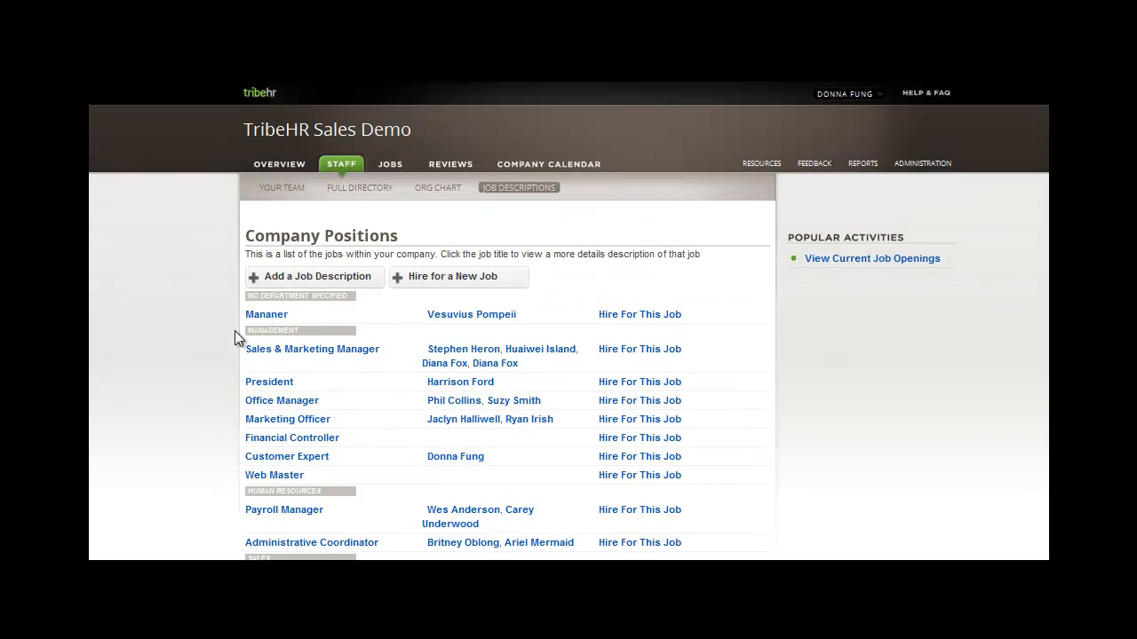
mouse_move(254, 501)
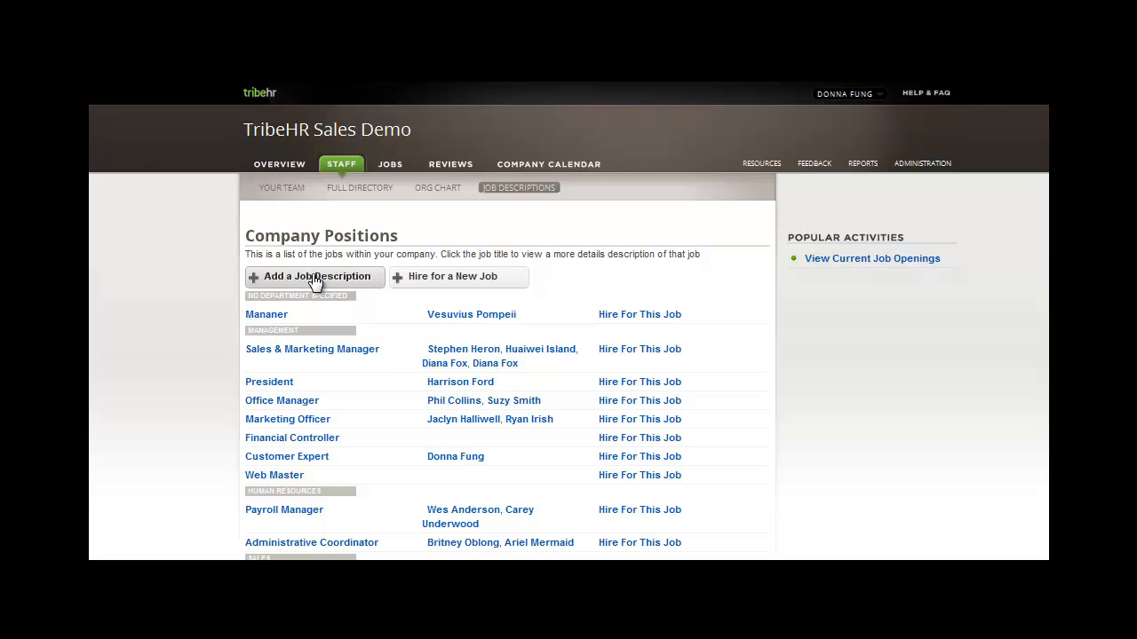
Step: Create job 'Pirate' in Sales with description text, save, and scroll to verify it
click(315, 276)
text(Pirate)
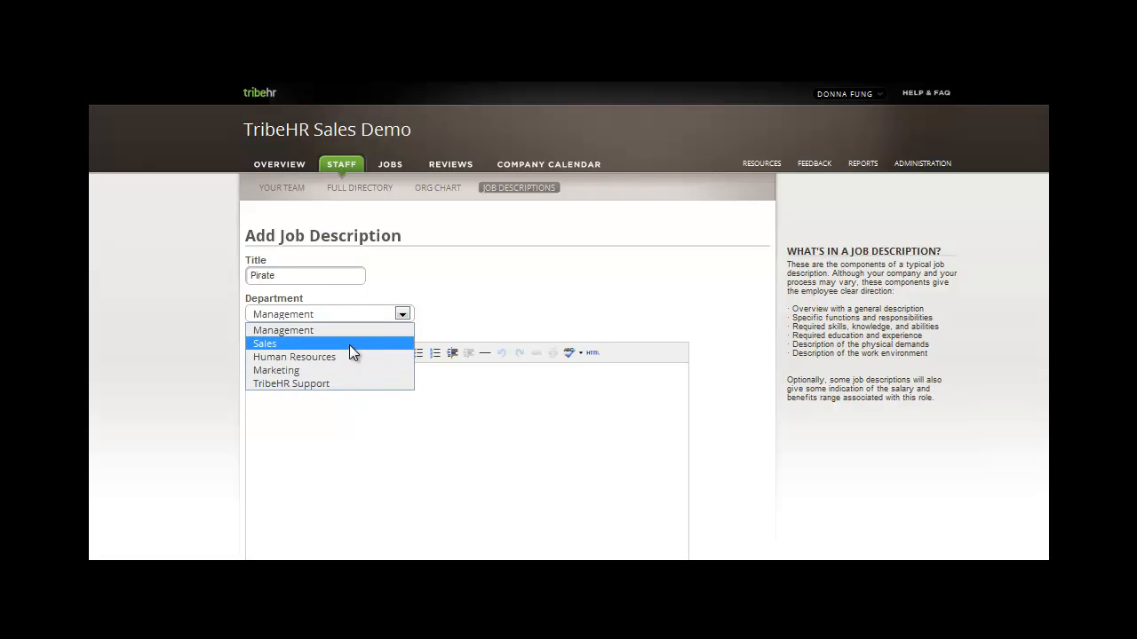
click(264, 344)
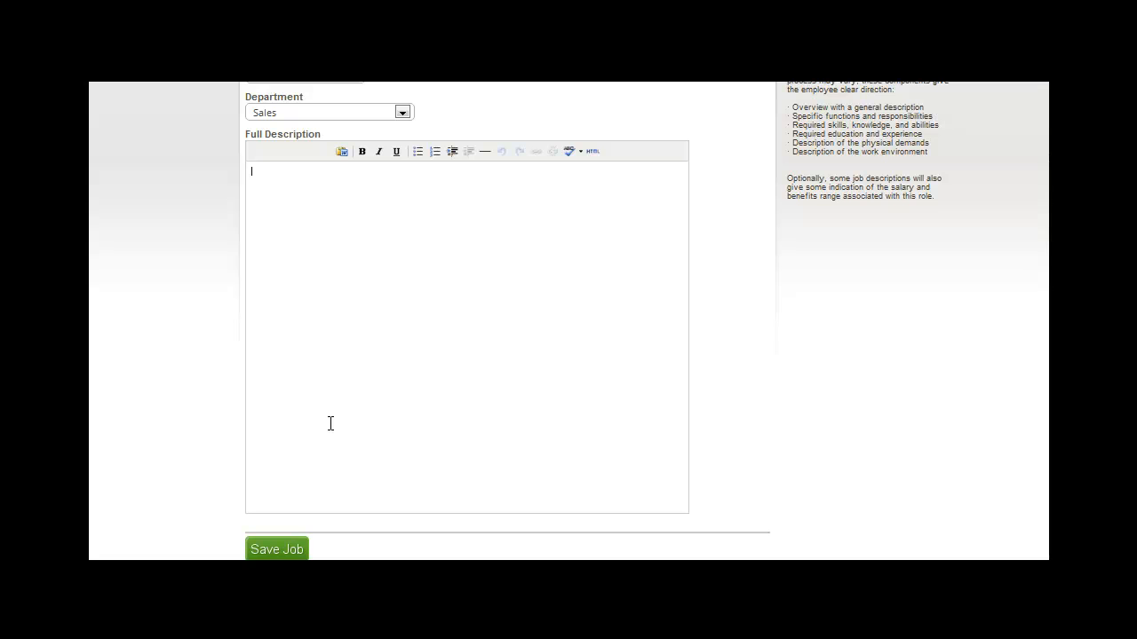
text(You can make)
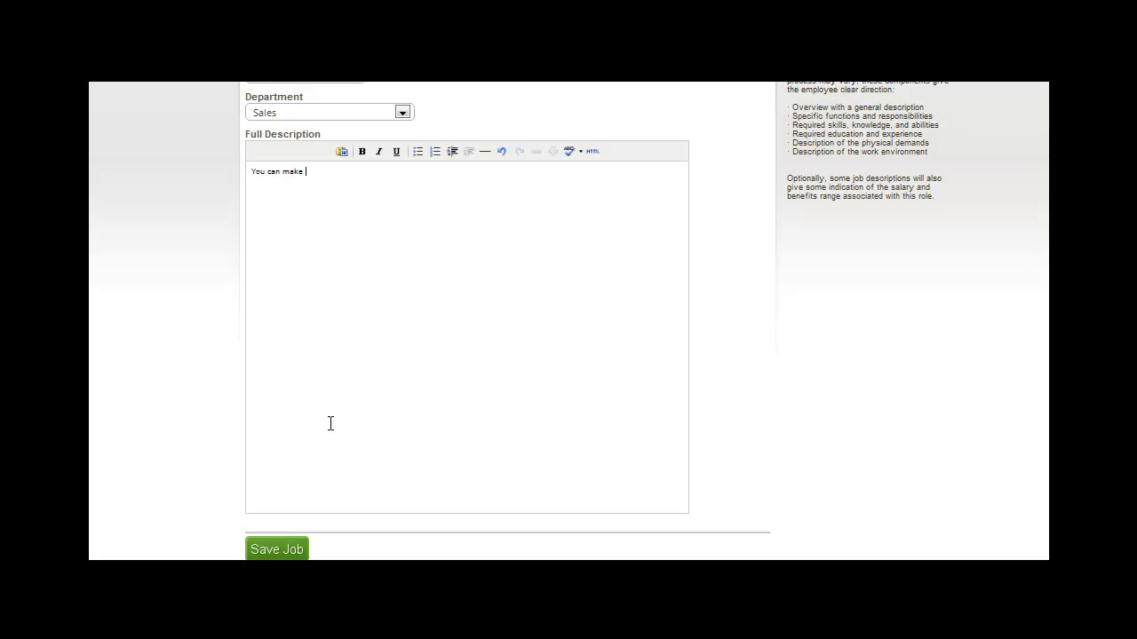
text(this rich)
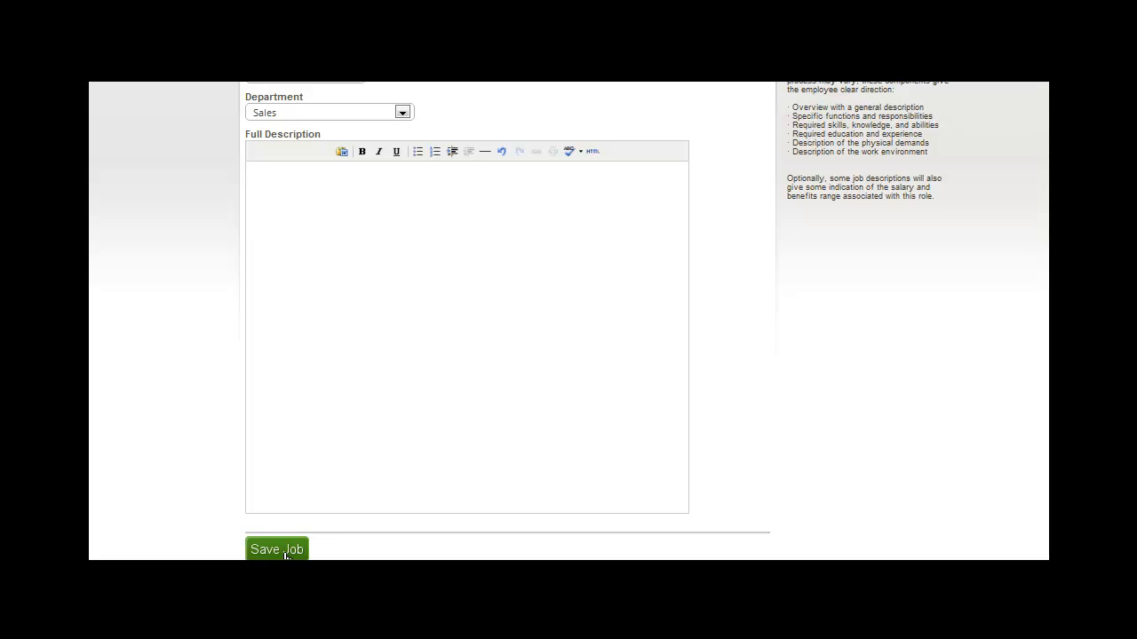
click(276, 549)
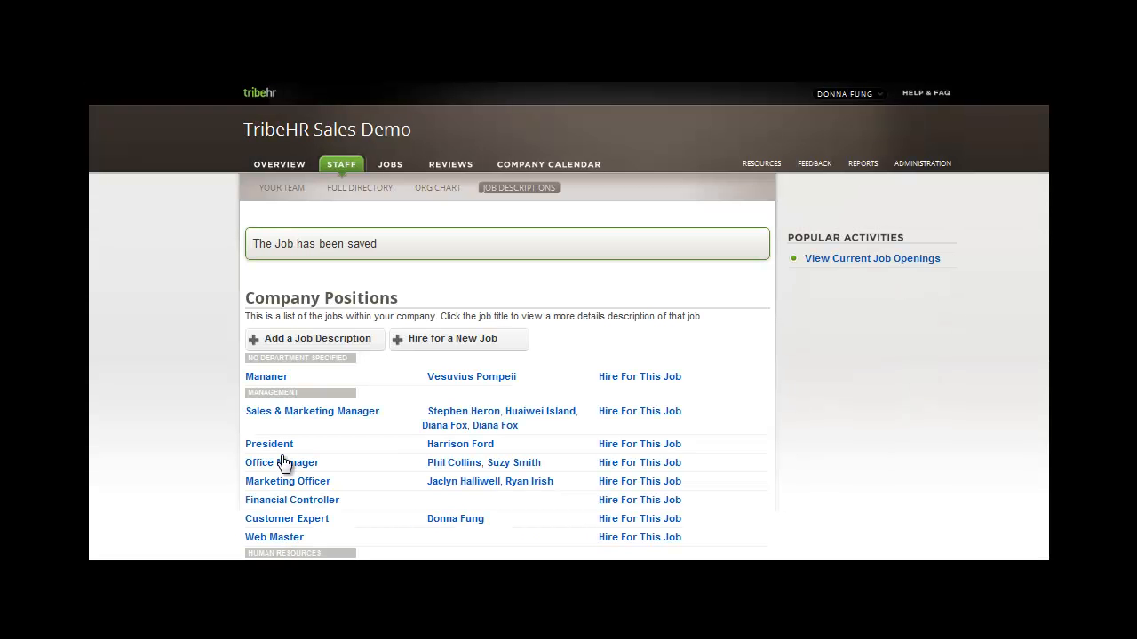
scroll(down, 3)
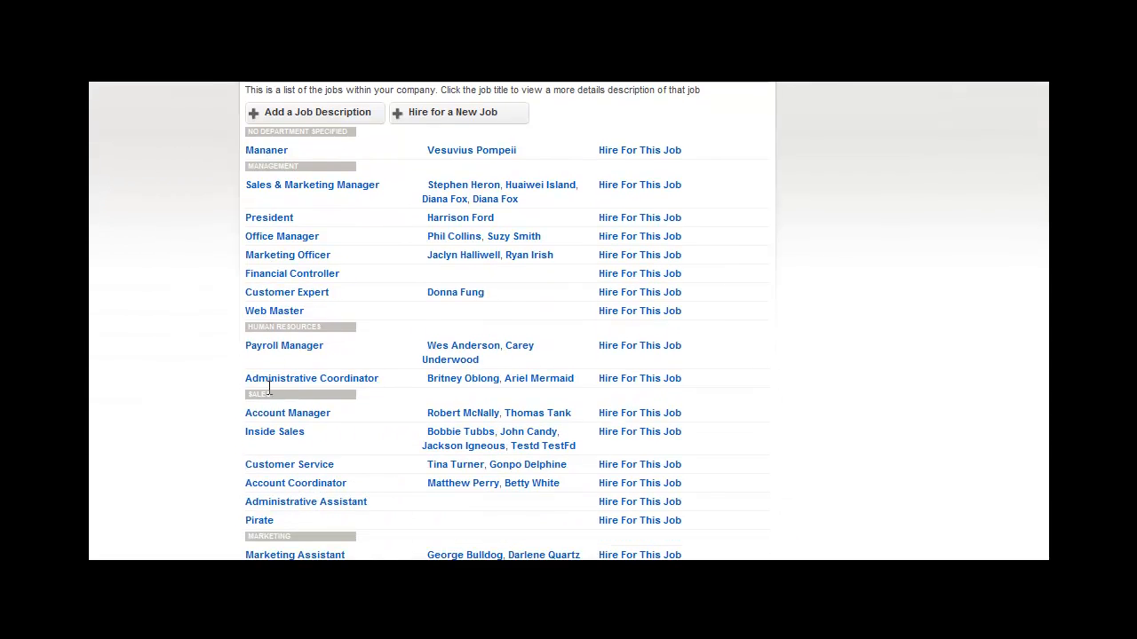
scroll(down, 3)
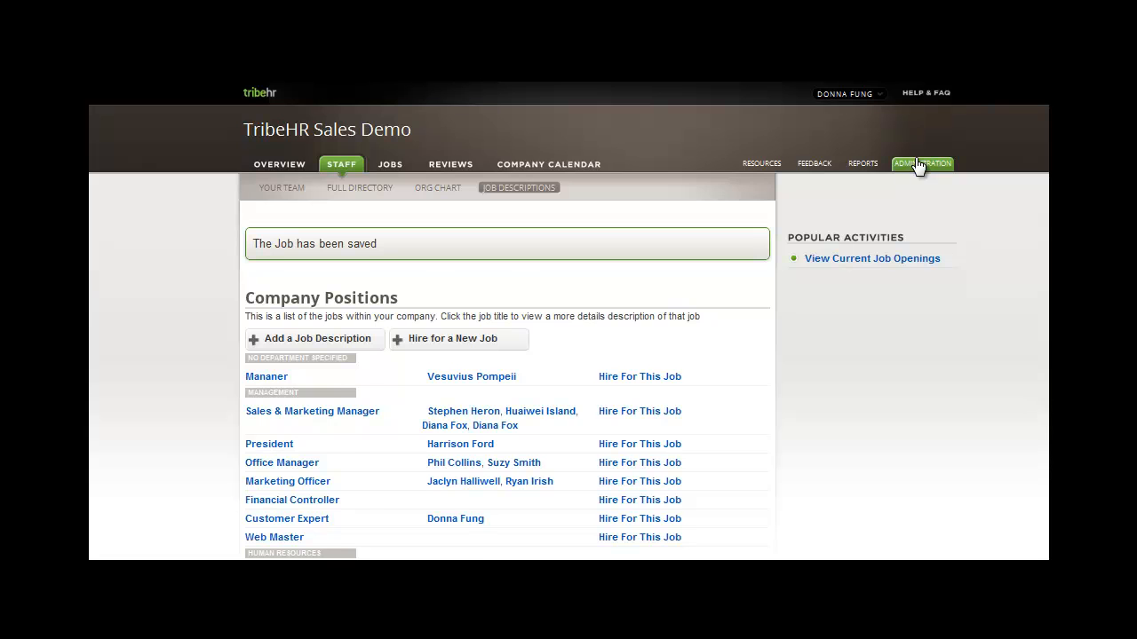
Step: In Administration > Company > Departments, save a new department named 'Shipmasters'
click(922, 163)
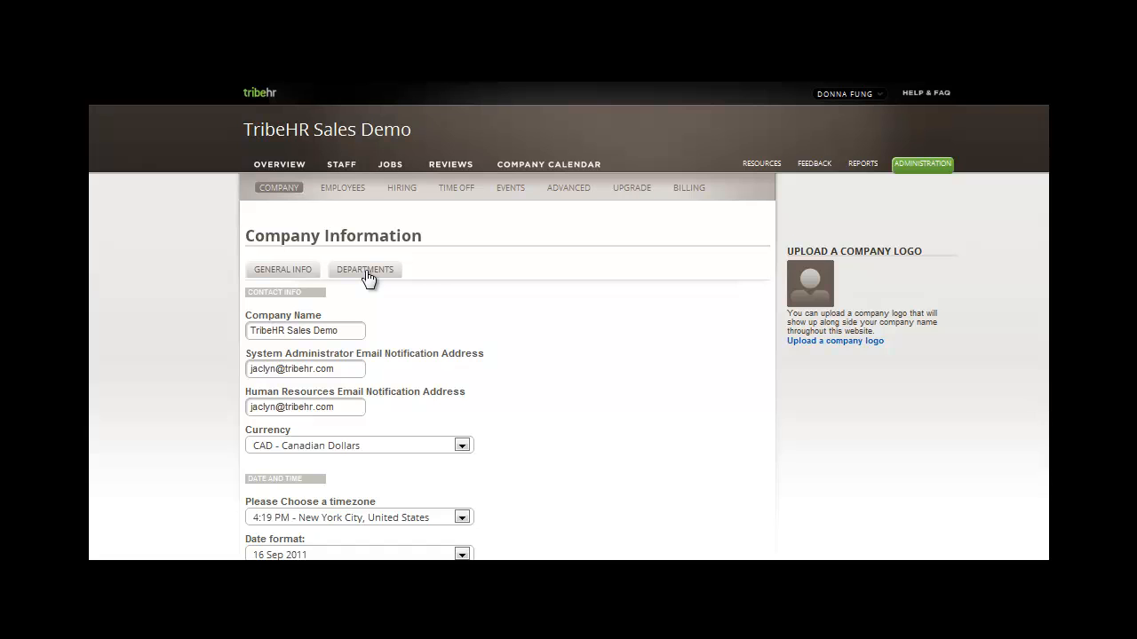
click(364, 269)
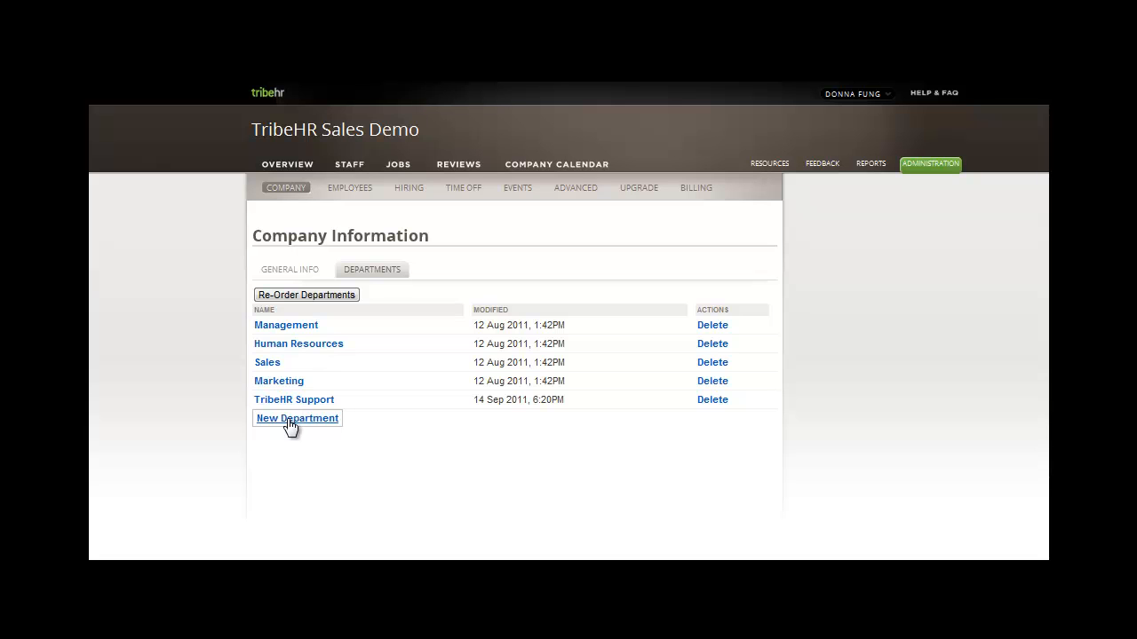
click(297, 418)
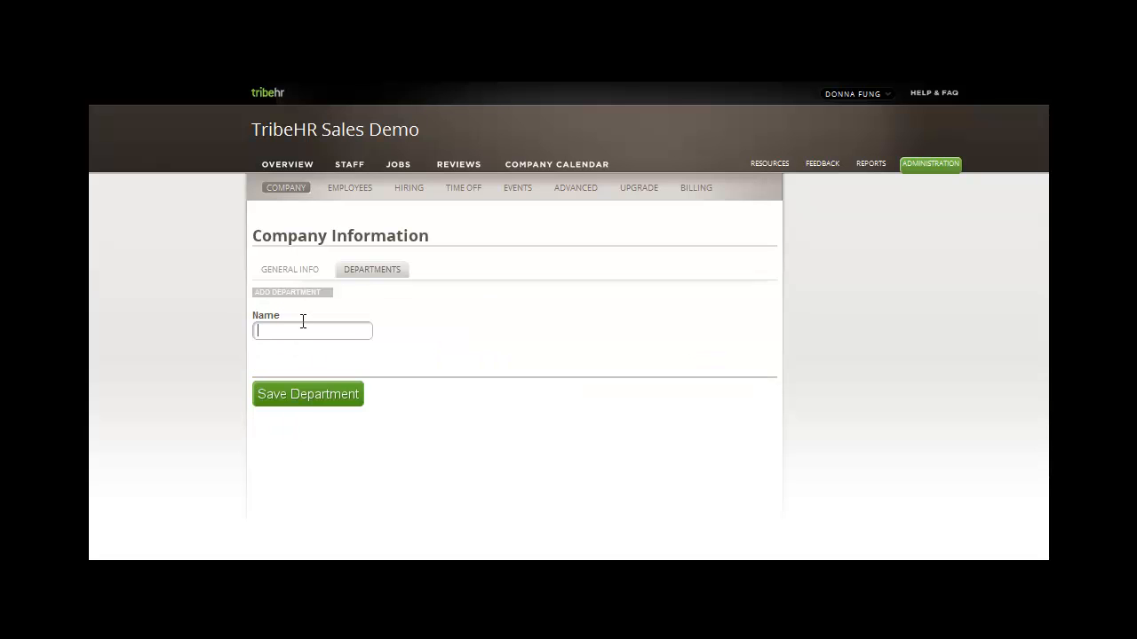
text(Shipmast)
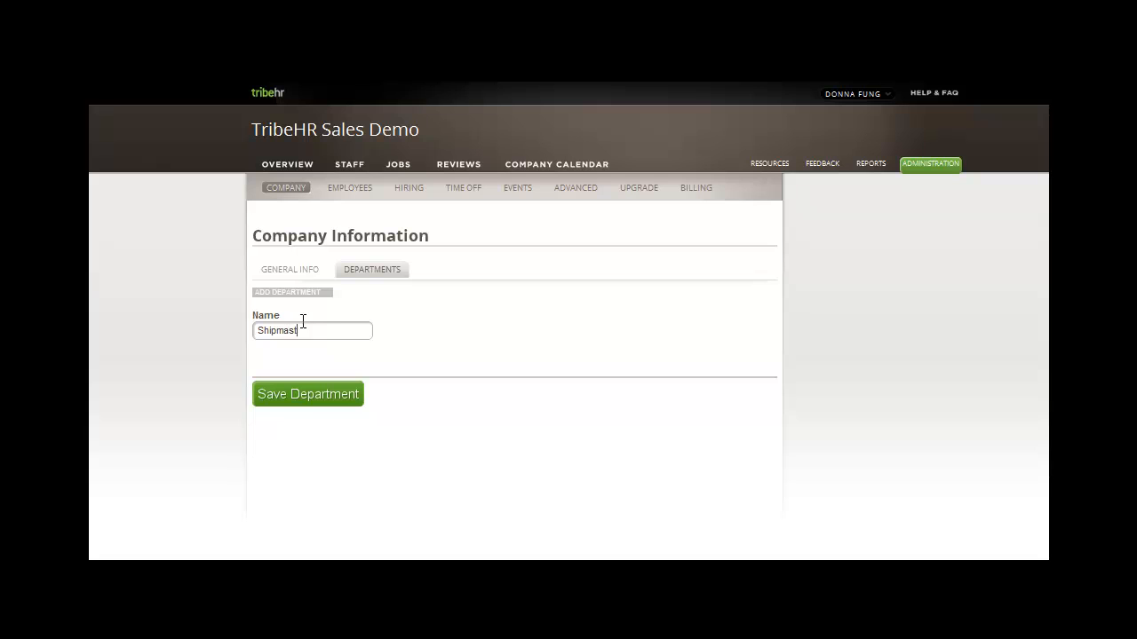
text(e)
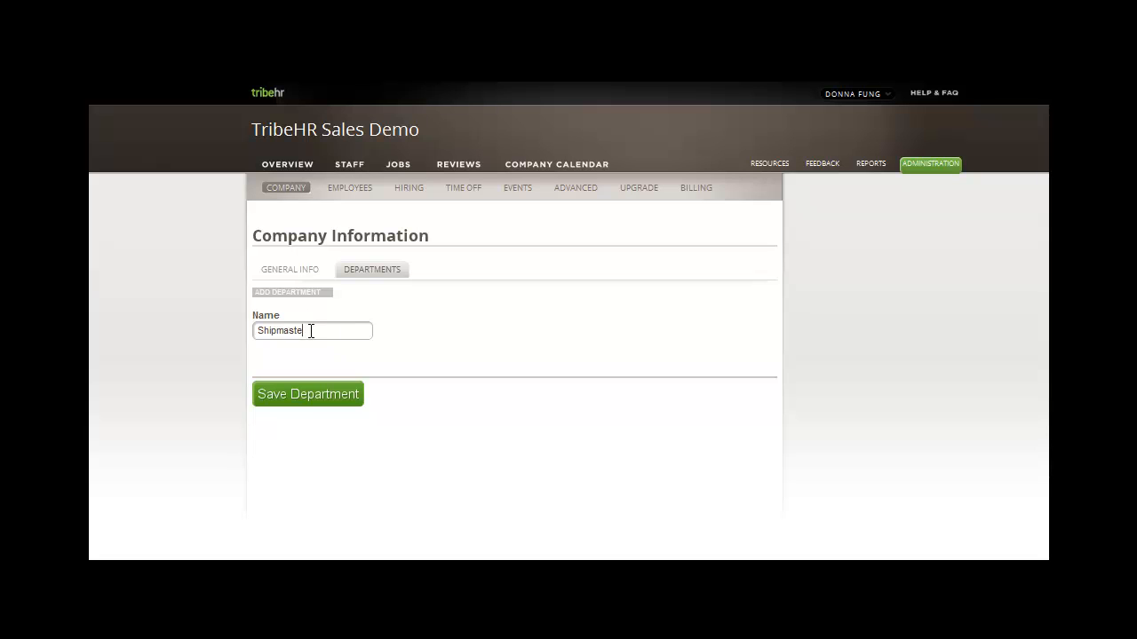
text(rs)
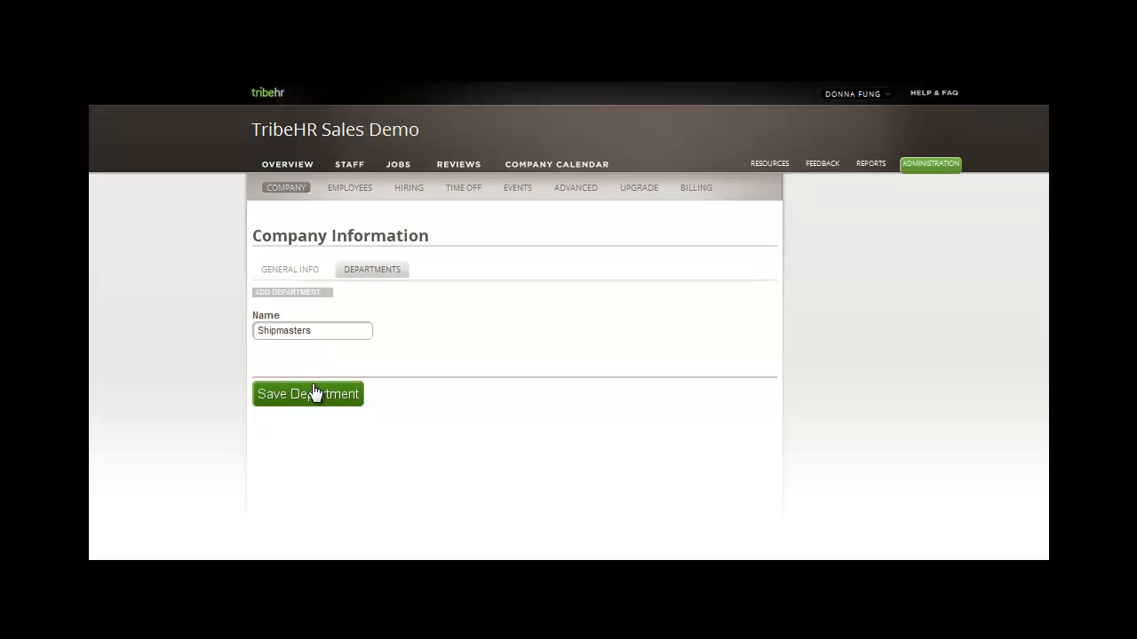
click(308, 394)
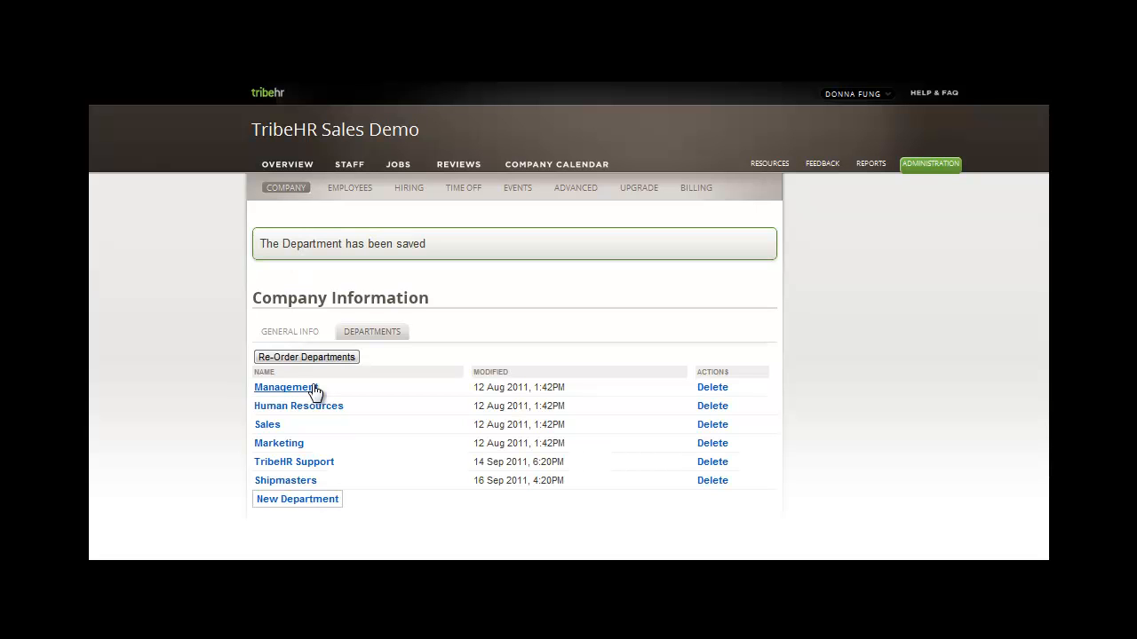
mouse_move(230, 324)
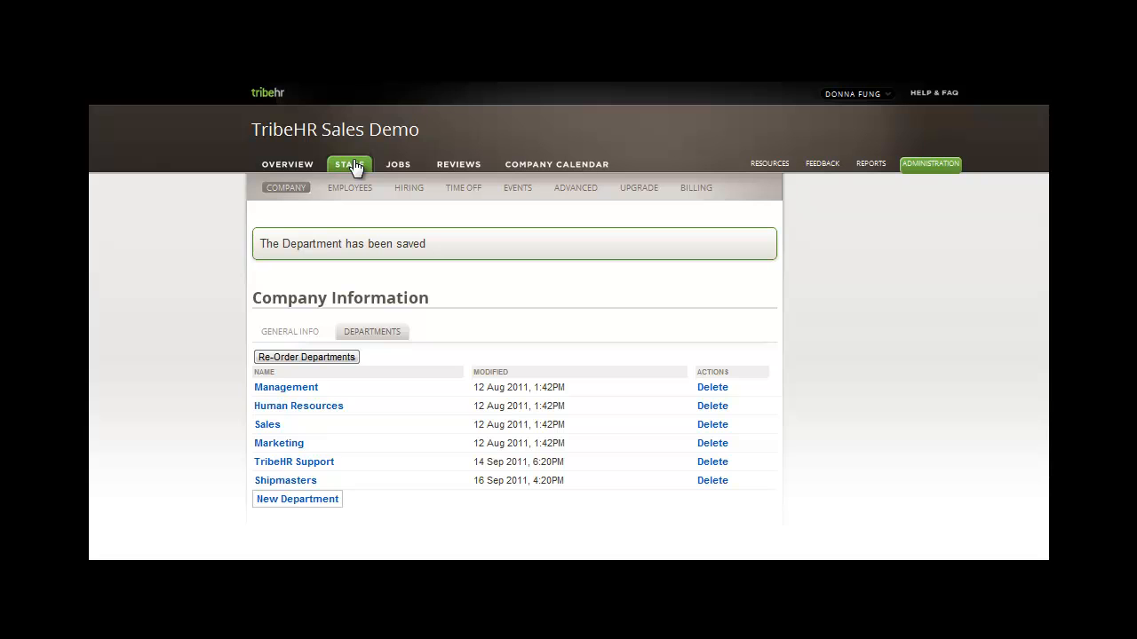
Step: Return to Staff > Job Descriptions and open the Pirate job description
click(349, 165)
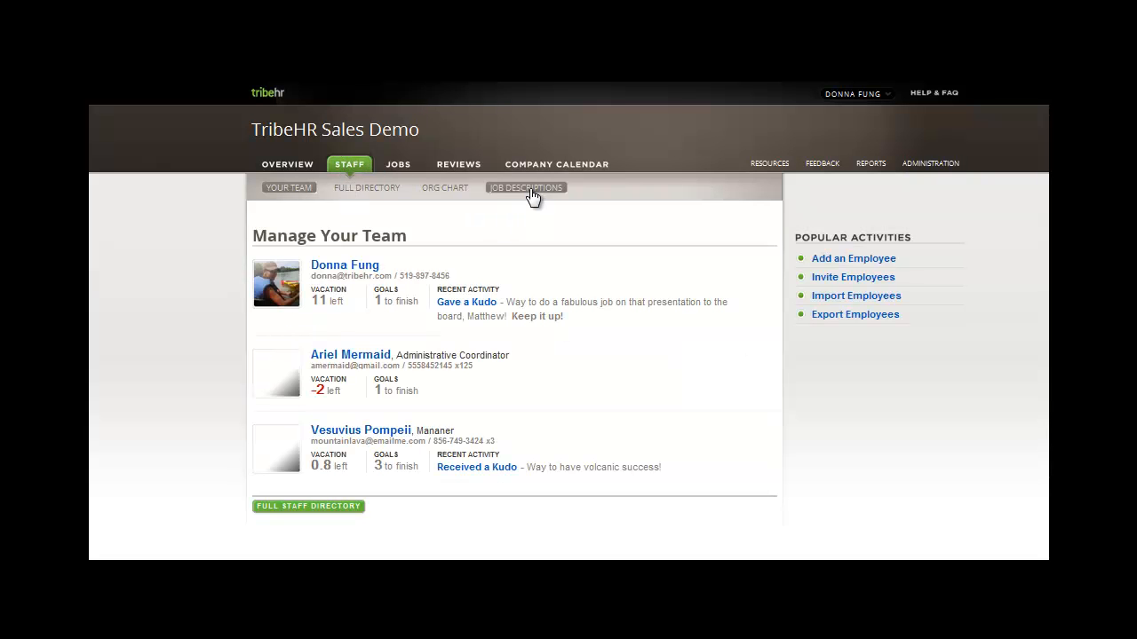
click(525, 187)
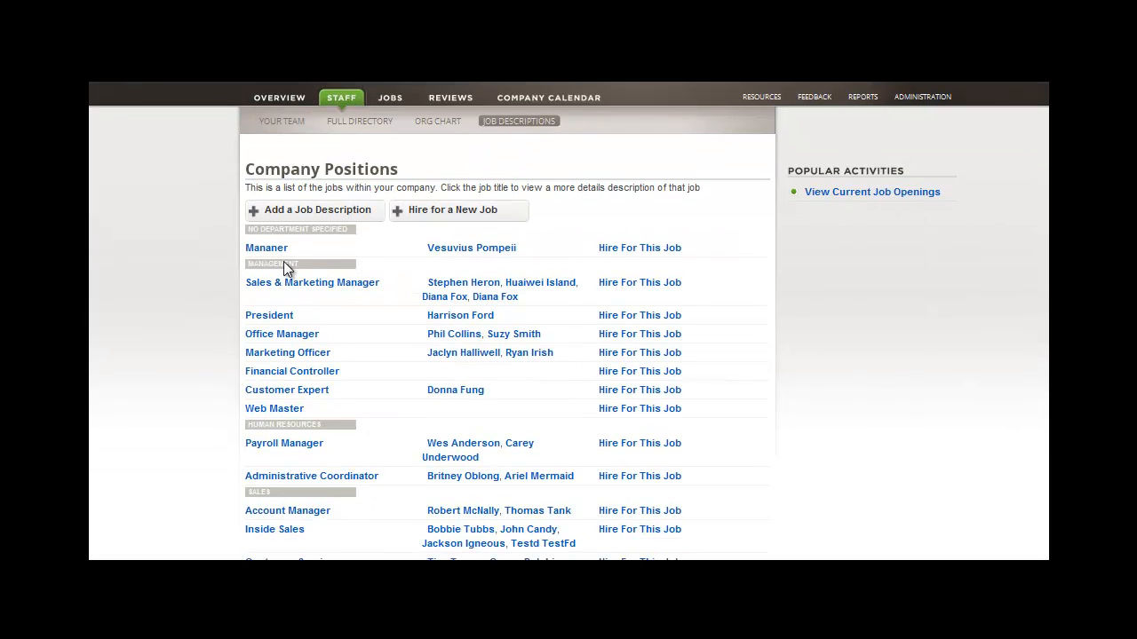
scroll(down, 3)
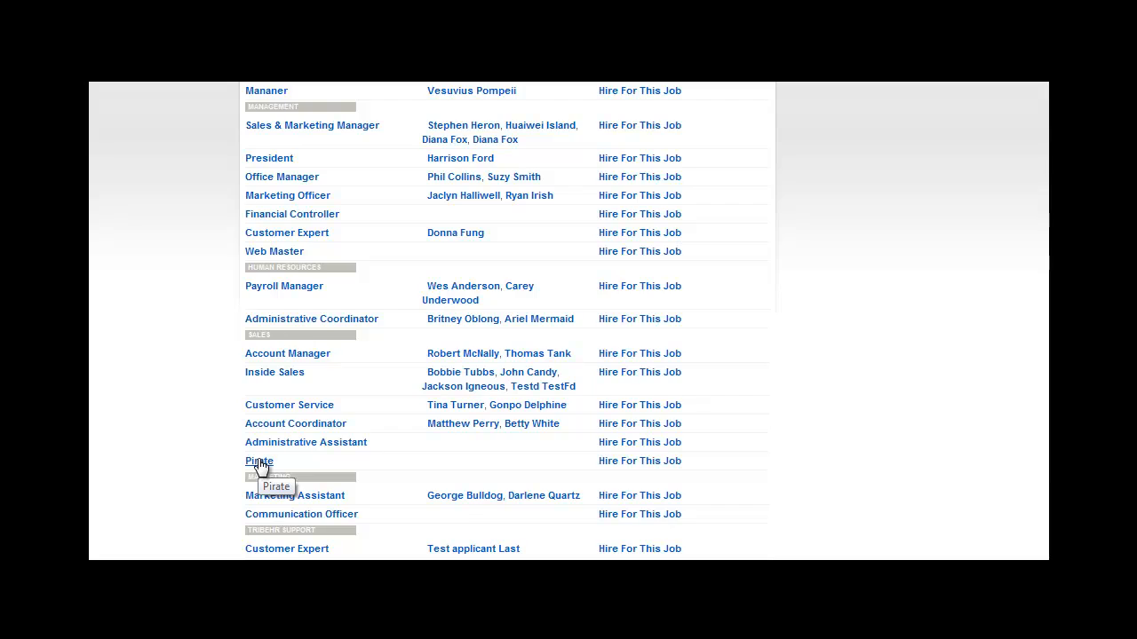
click(259, 461)
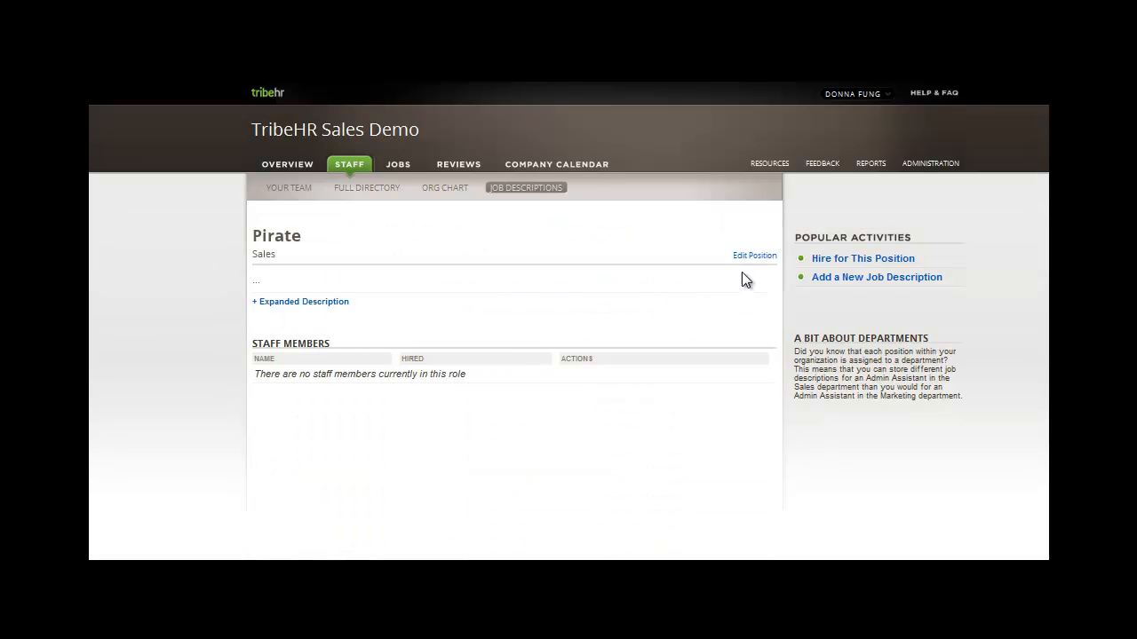
mouse_move(754, 256)
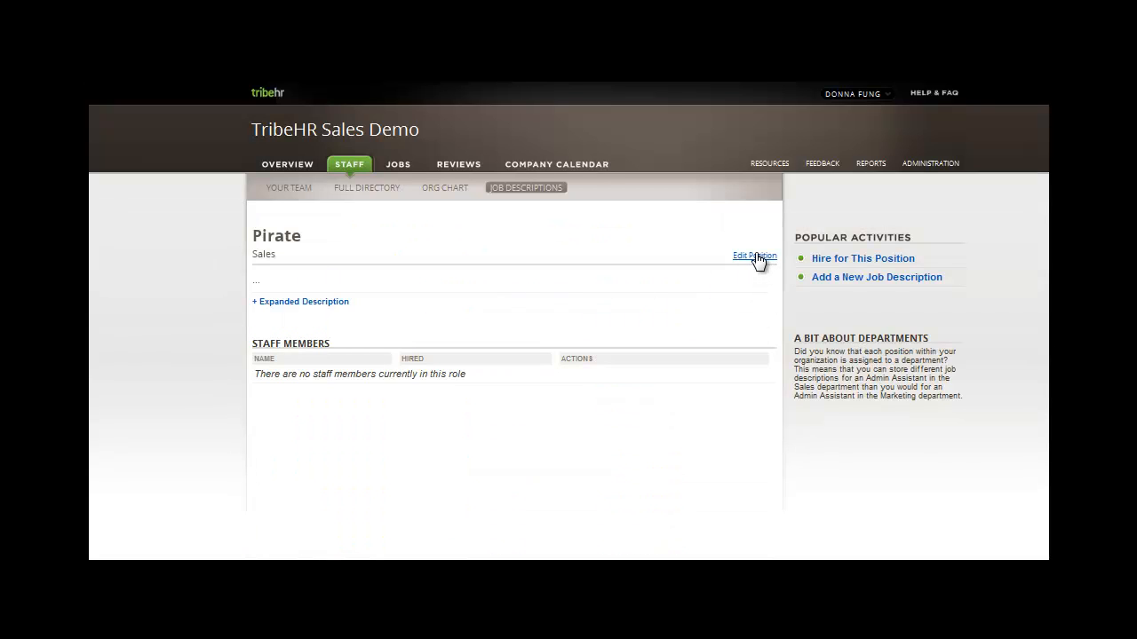
Step: Edit the Pirate position, set its department to Shipmasters, and save
click(753, 256)
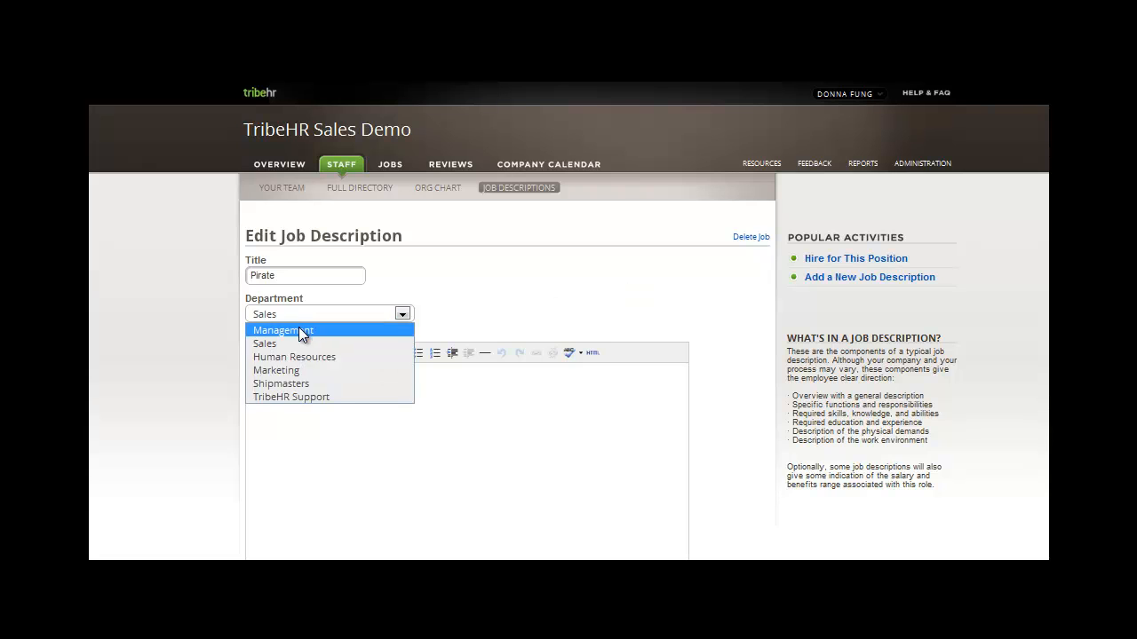
click(280, 383)
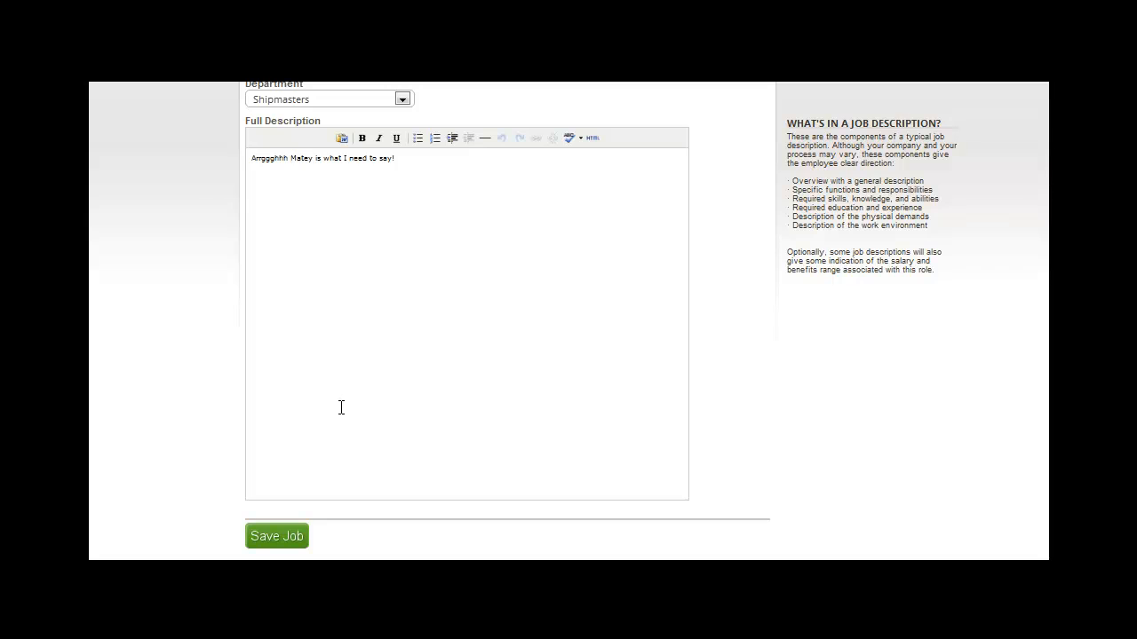
click(276, 535)
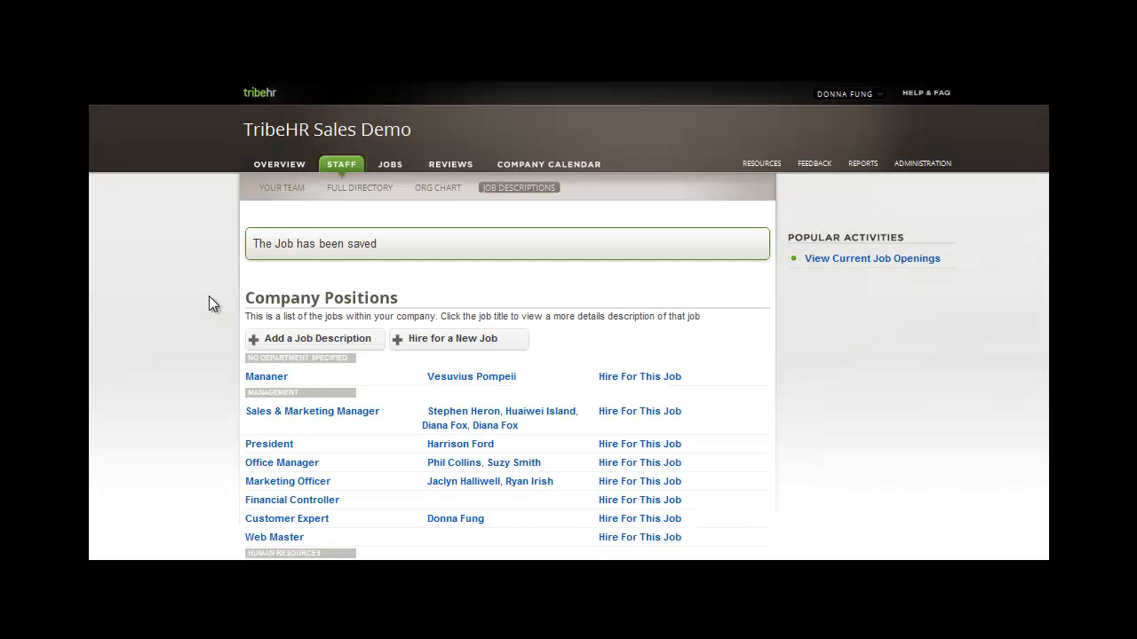
mouse_move(189, 359)
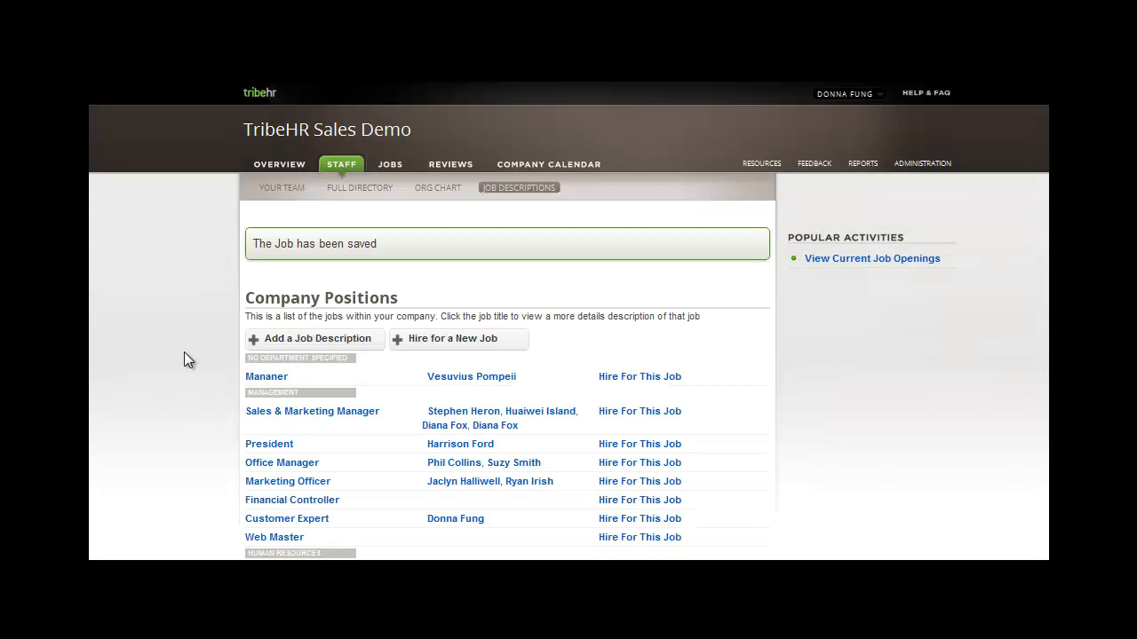
Step: Scroll to Pirate under Shipmasters and choose Hire For This Job
scroll(down, 3)
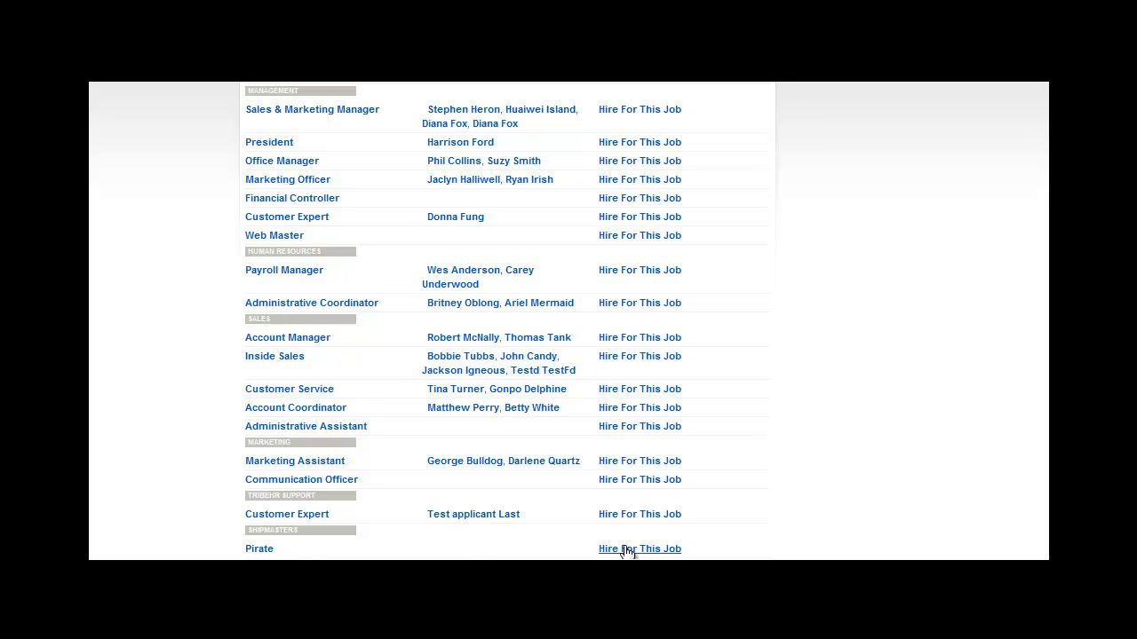
click(640, 549)
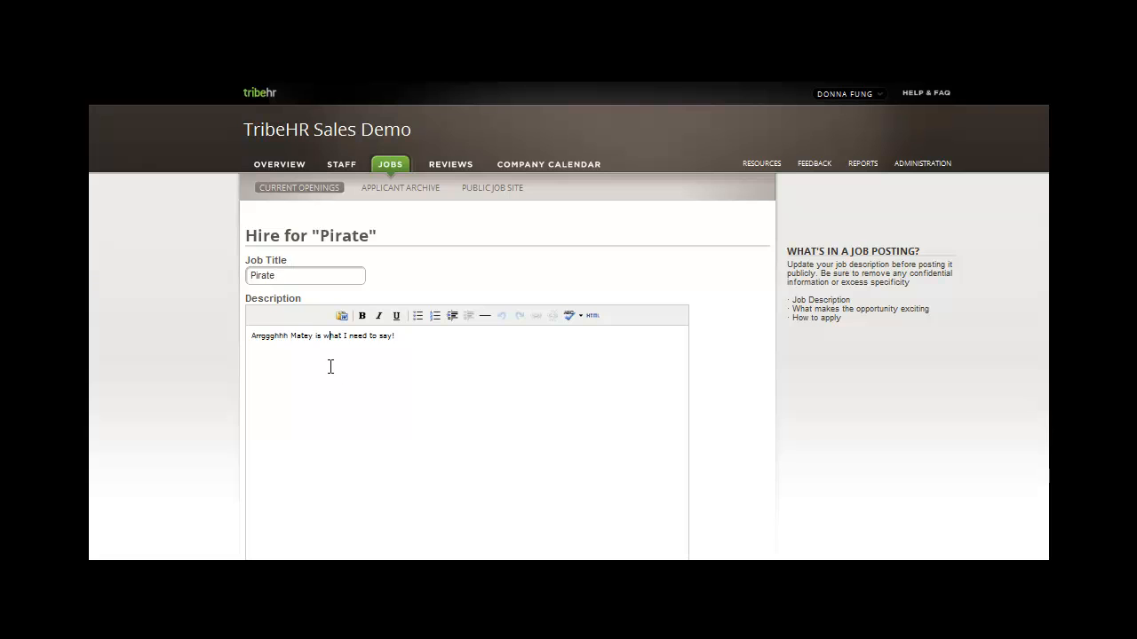
Step: Reveal the additional options on the Pirate hiring form, then go to Overview
scroll(down, 3)
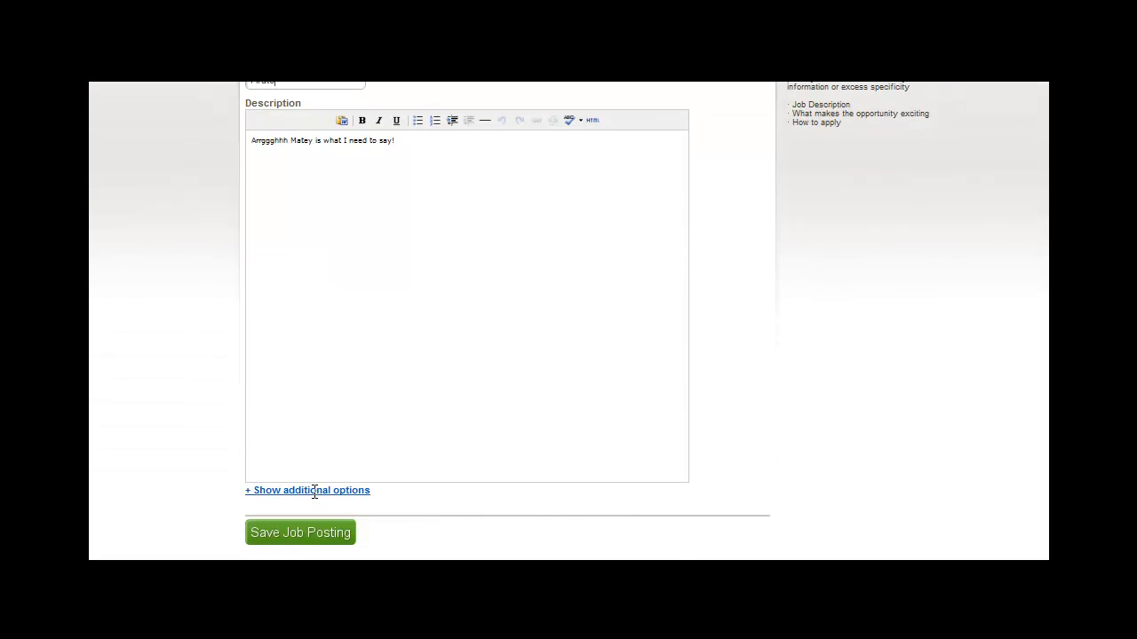
click(308, 490)
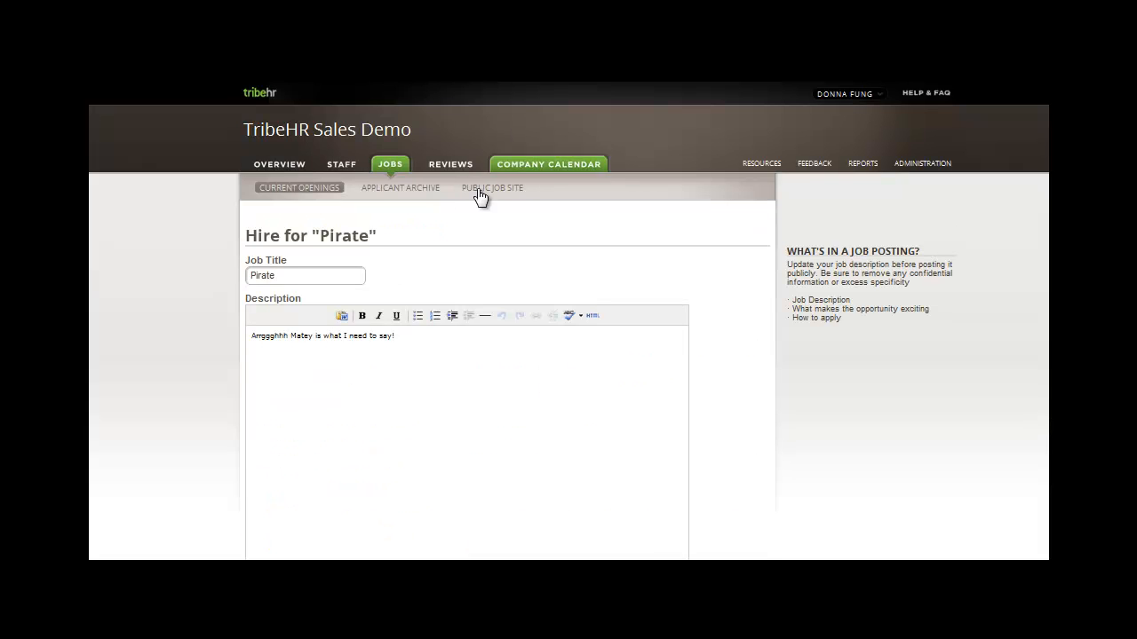
mouse_move(279, 164)
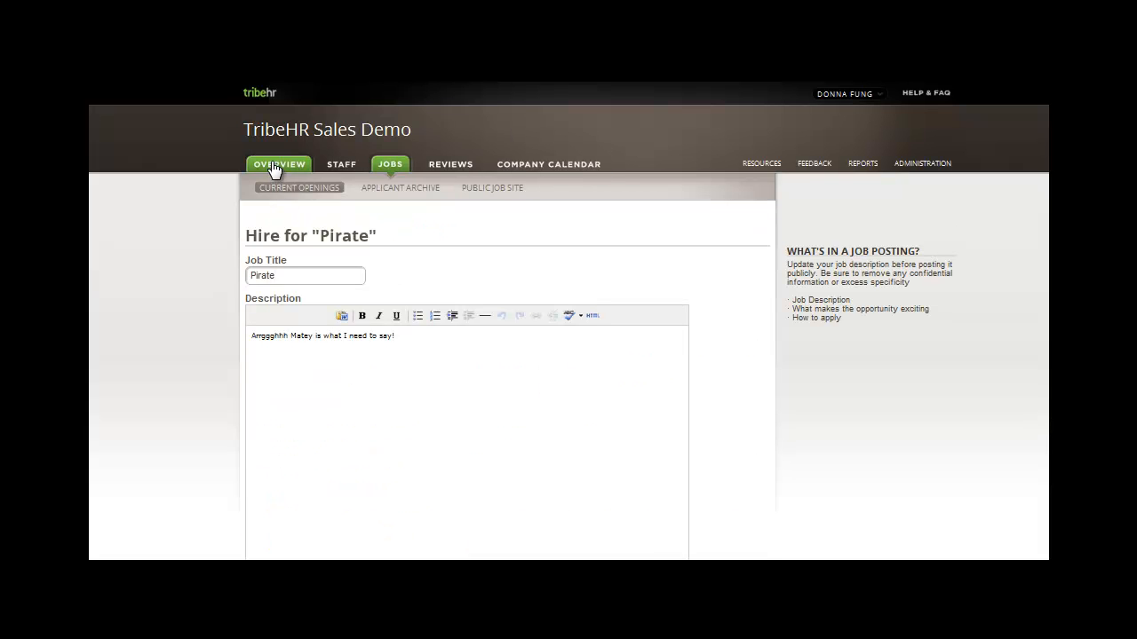
click(279, 165)
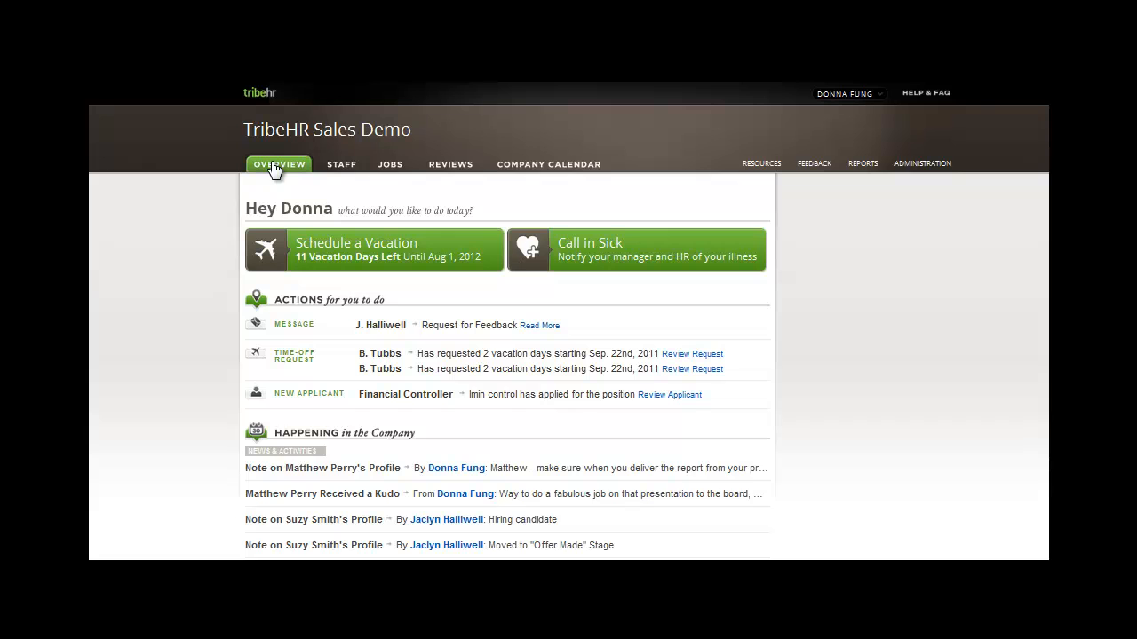